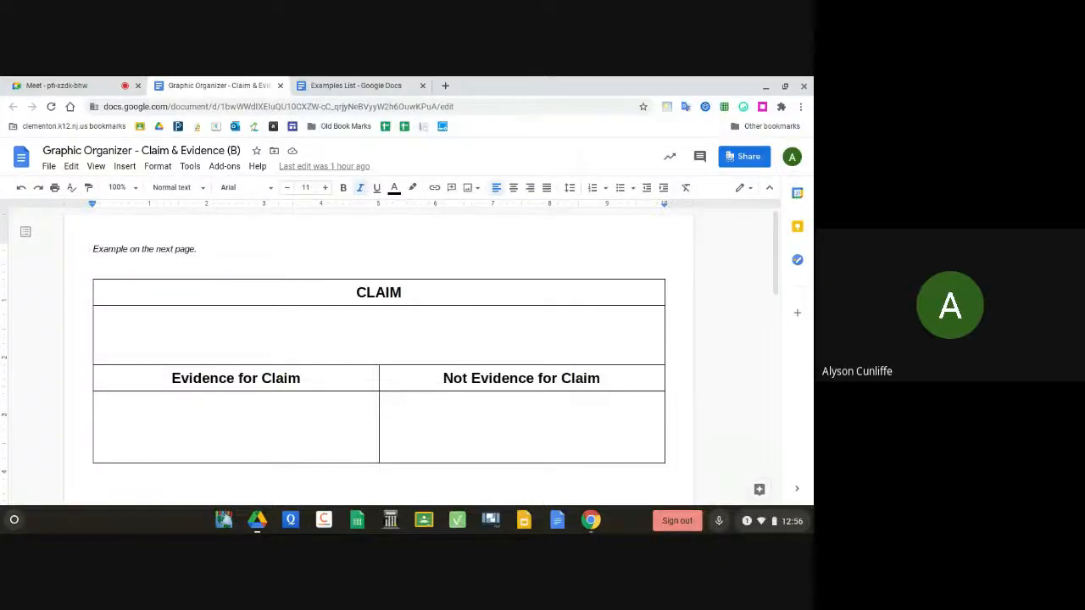
Glance at the Examples List document, then return to the Graphic Organizer tab.
left_click(356, 85)
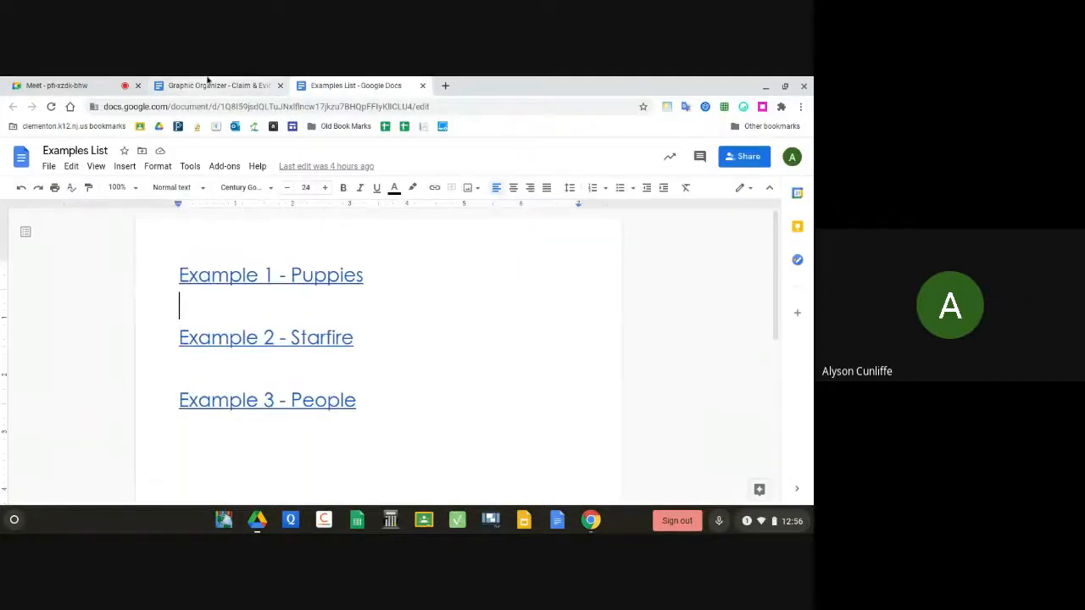
left_click(217, 85)
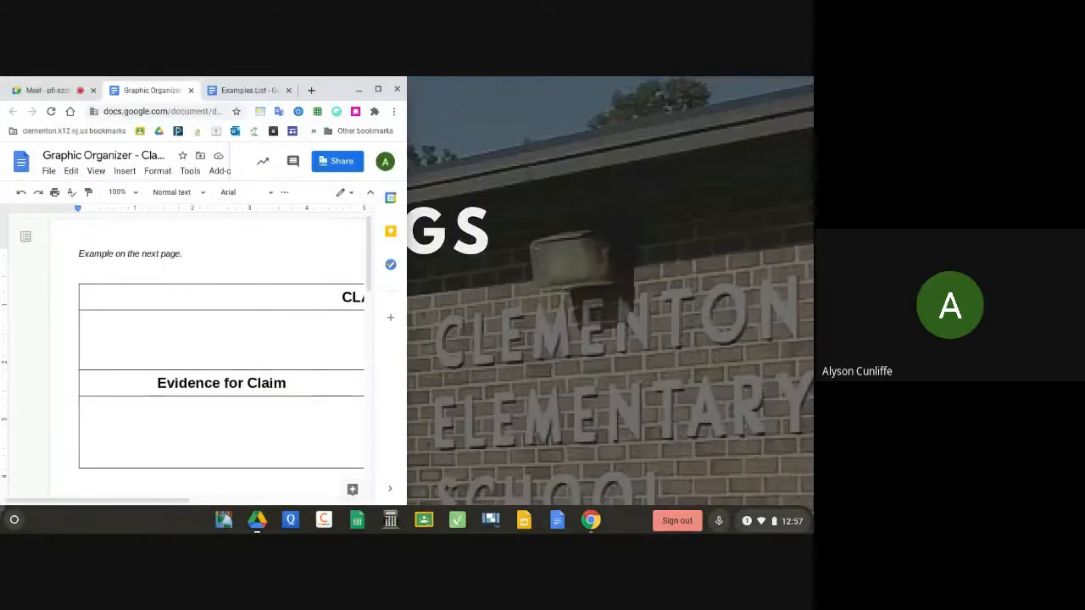
mouse_move(247, 90)
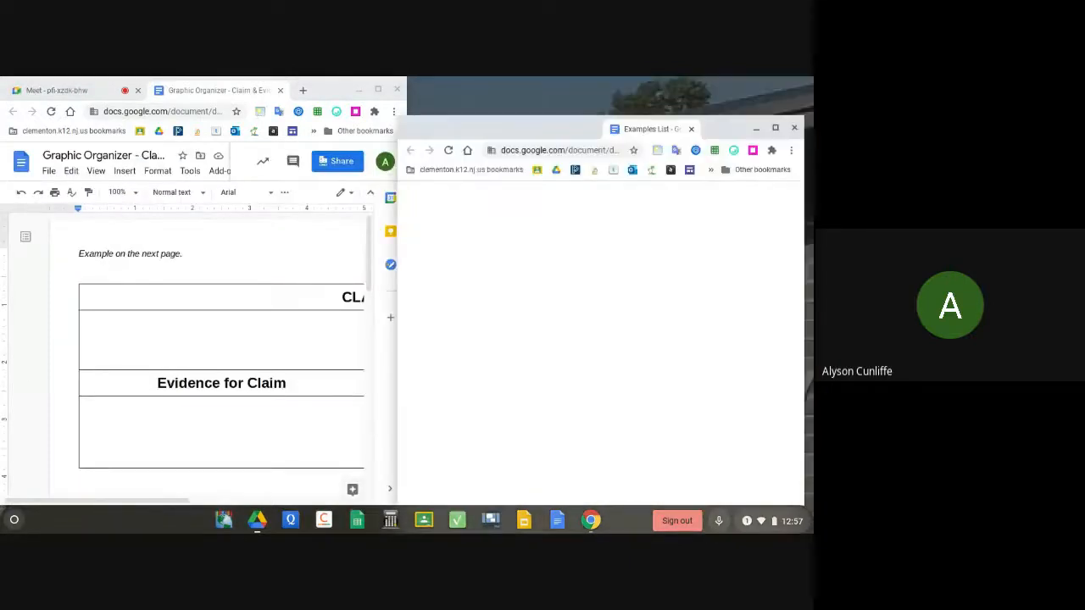
Dock the Examples List window on the right half beside the Graphic Organizer.
left_click(263, 89)
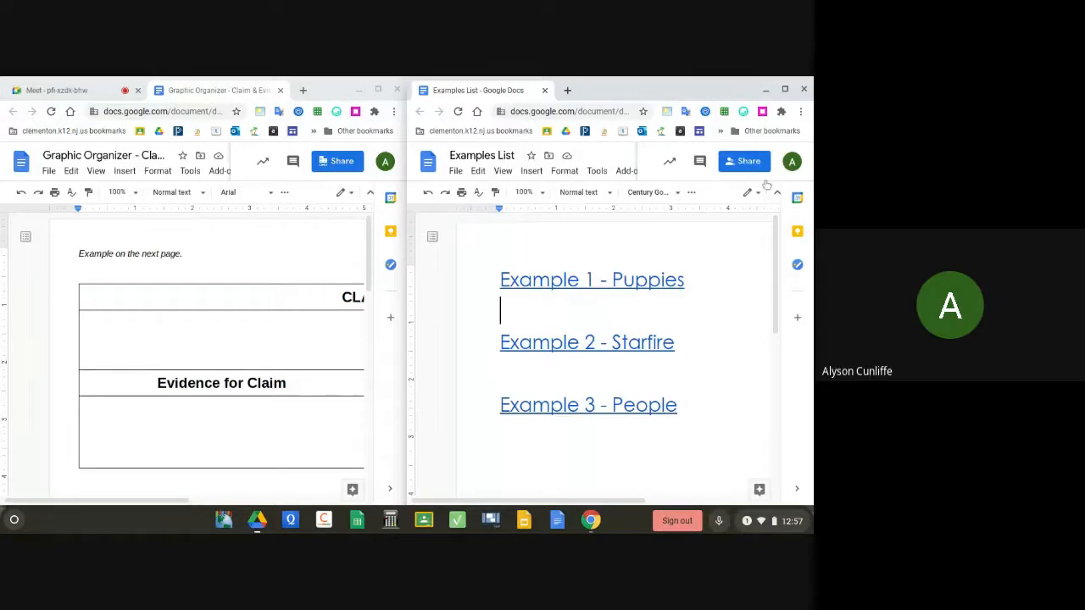
scroll("right", 3)
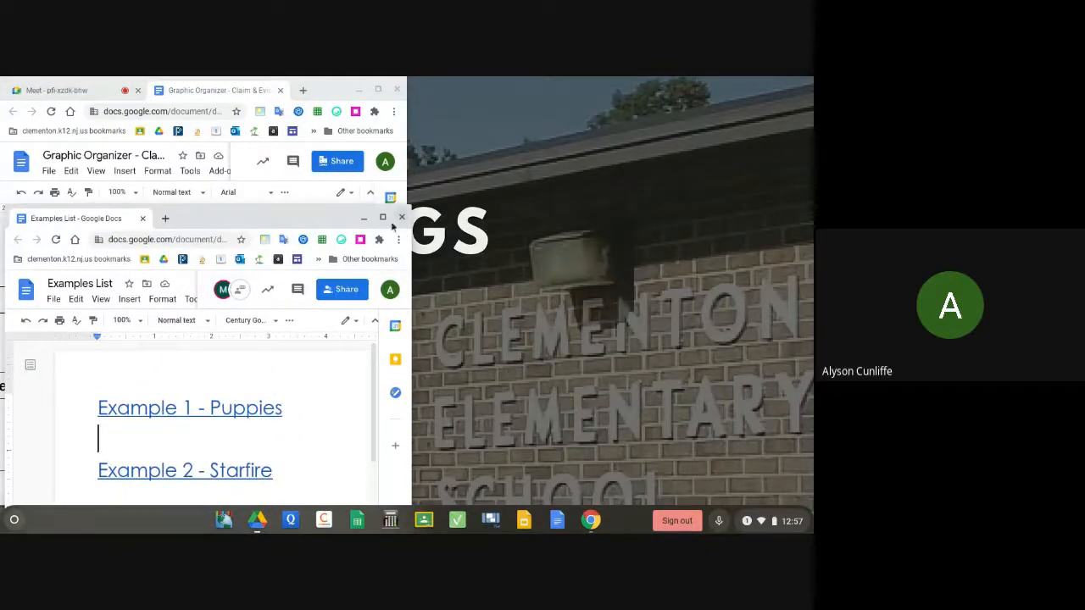
mouse_move(383, 217)
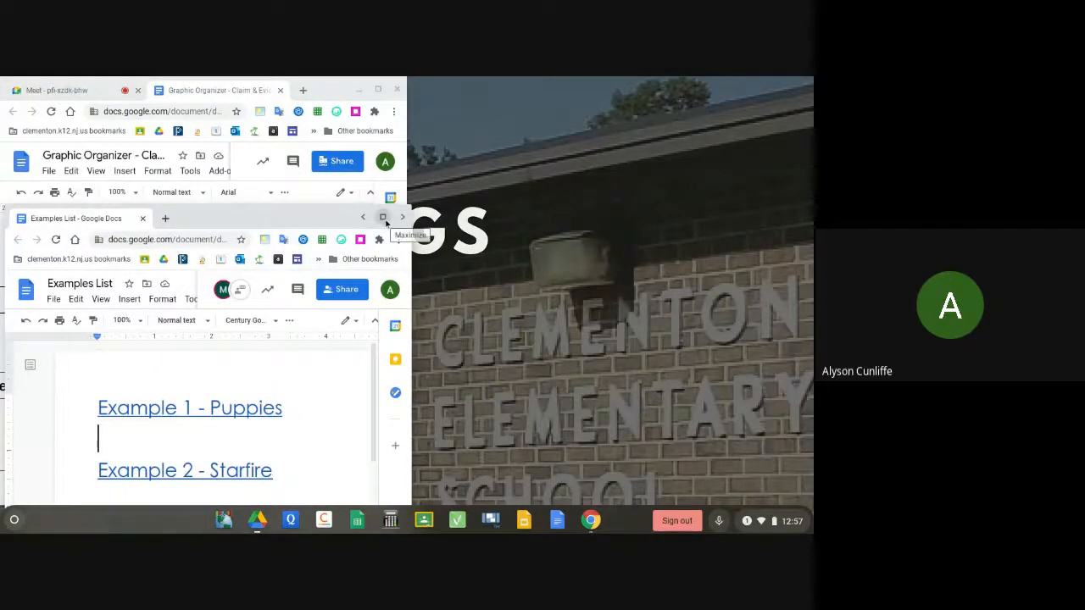
Snap the Examples List window back onto the right half of the screen.
left_click(383, 217)
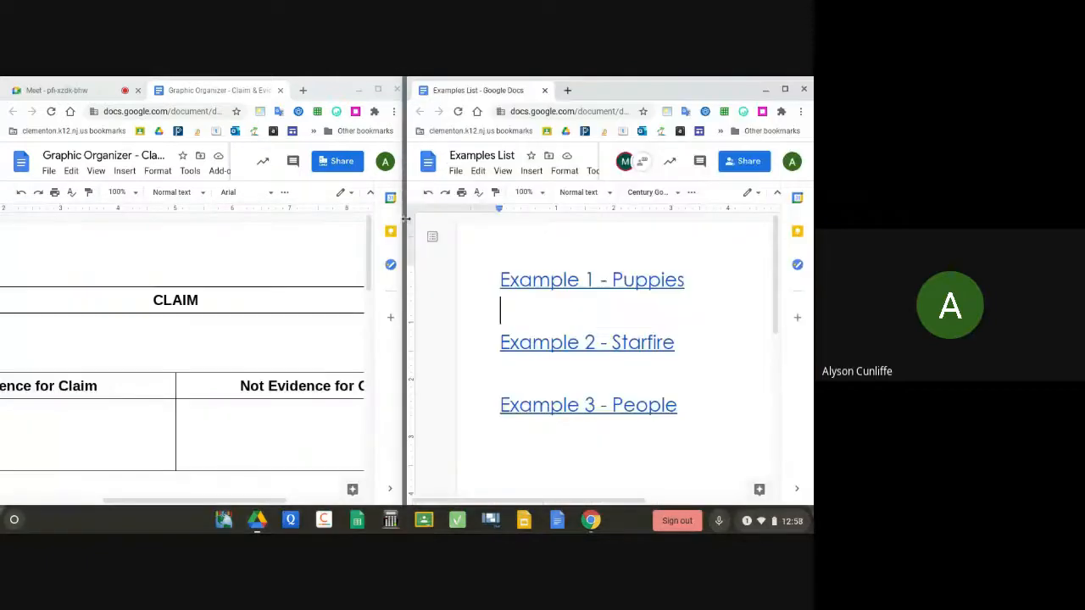